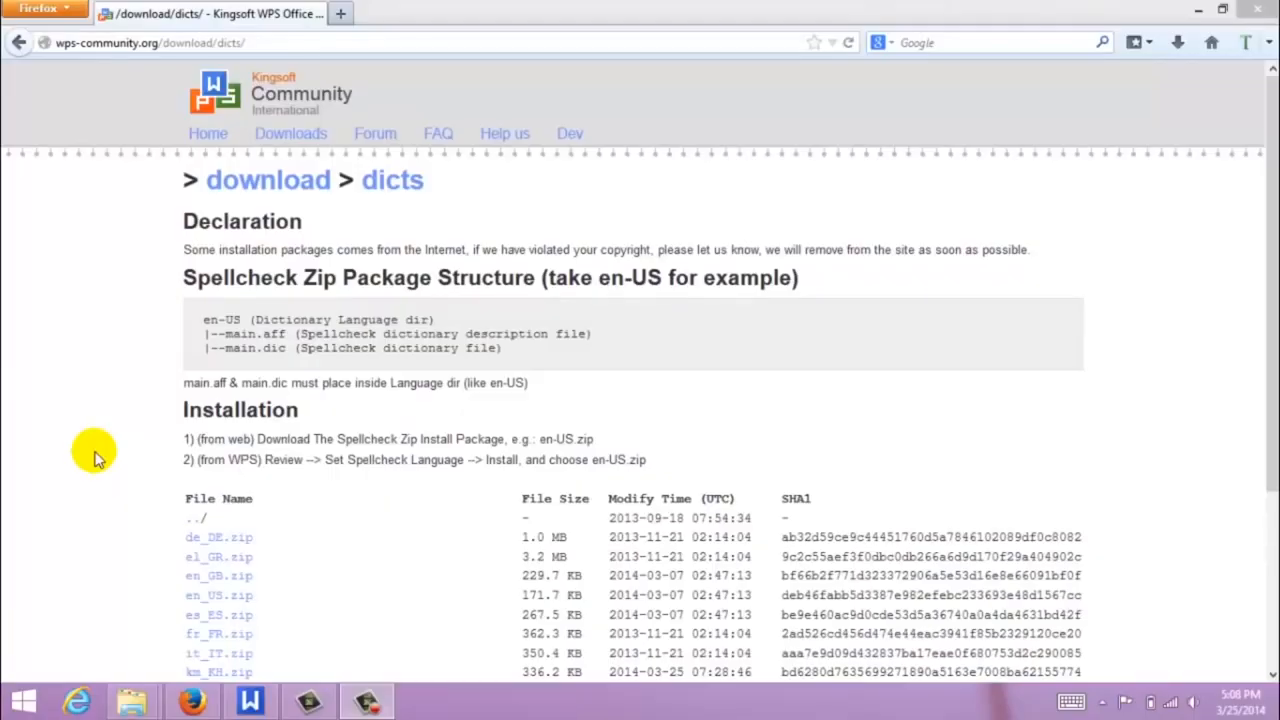
pyautogui.moveTo(88, 443)
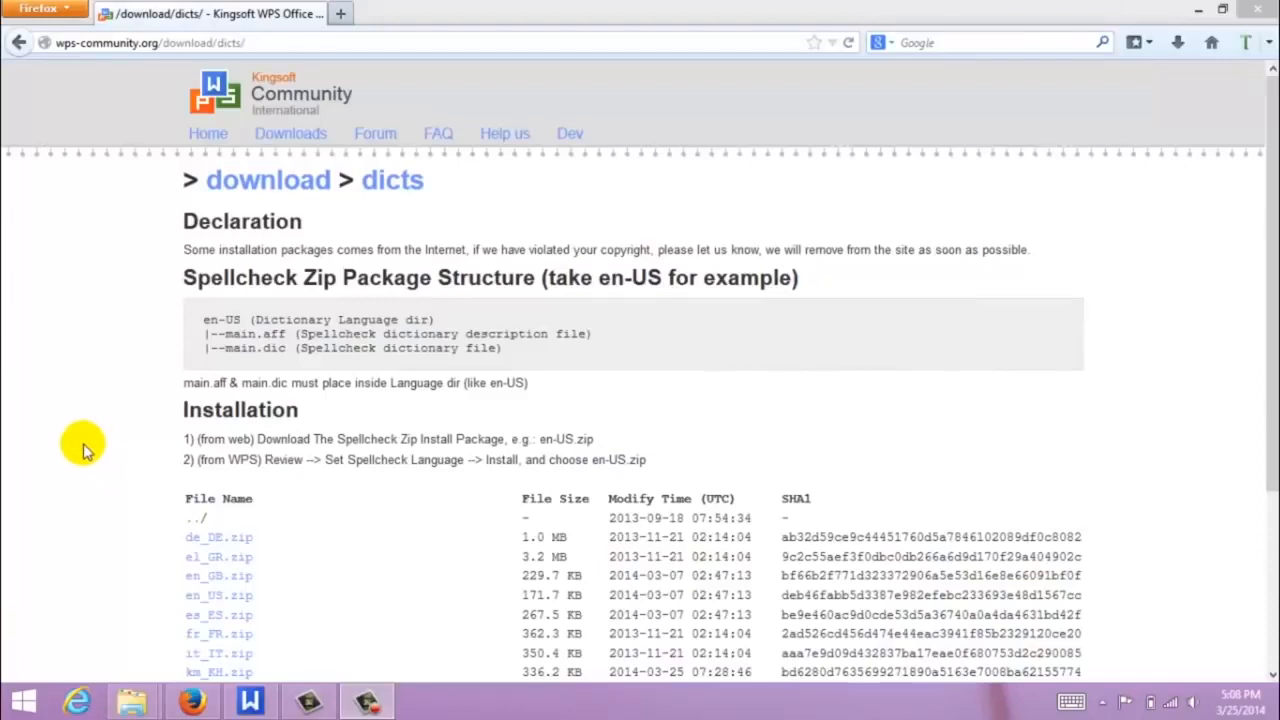
pyautogui.moveTo(215, 90)
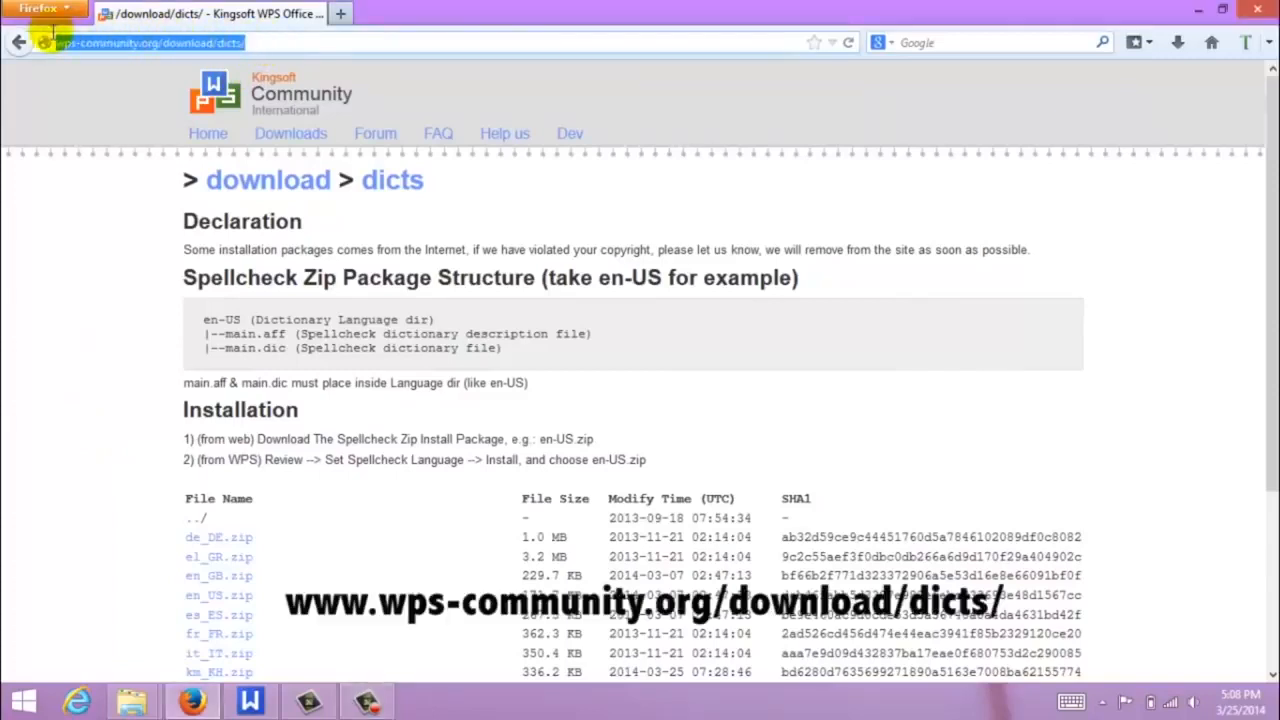
pyautogui.moveTo(97, 205)
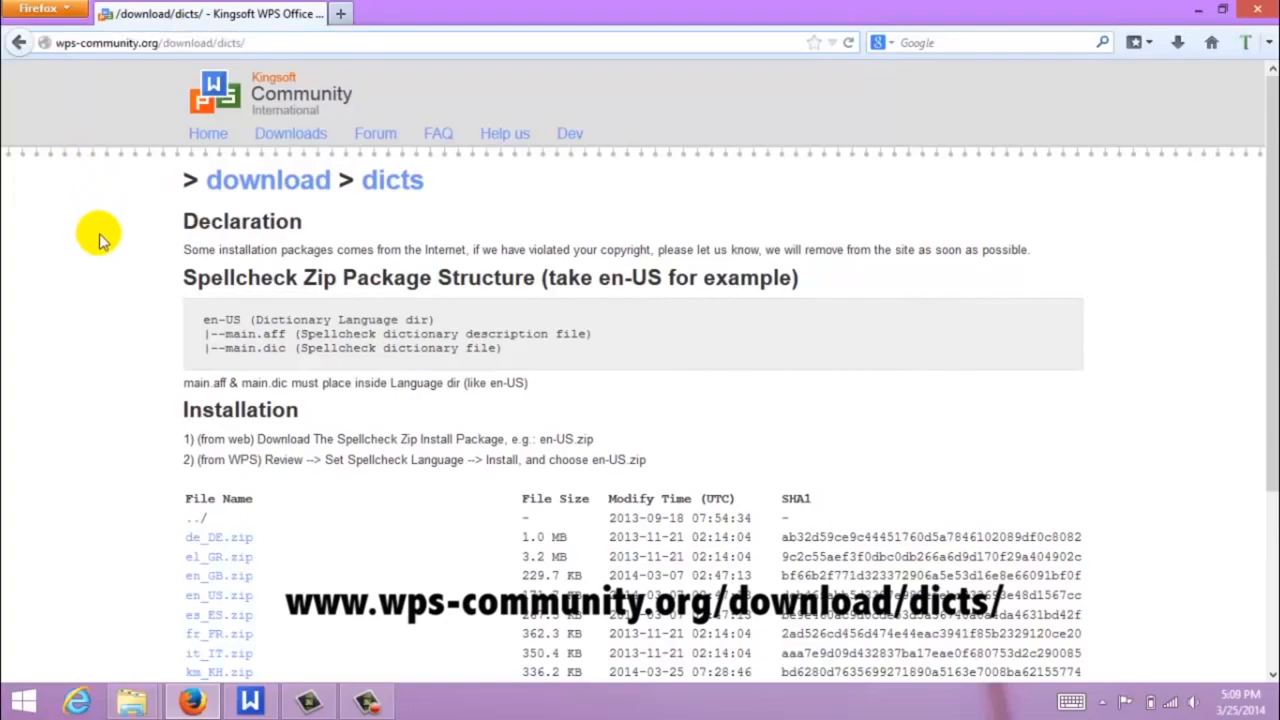
pyautogui.moveTo(893, 512)
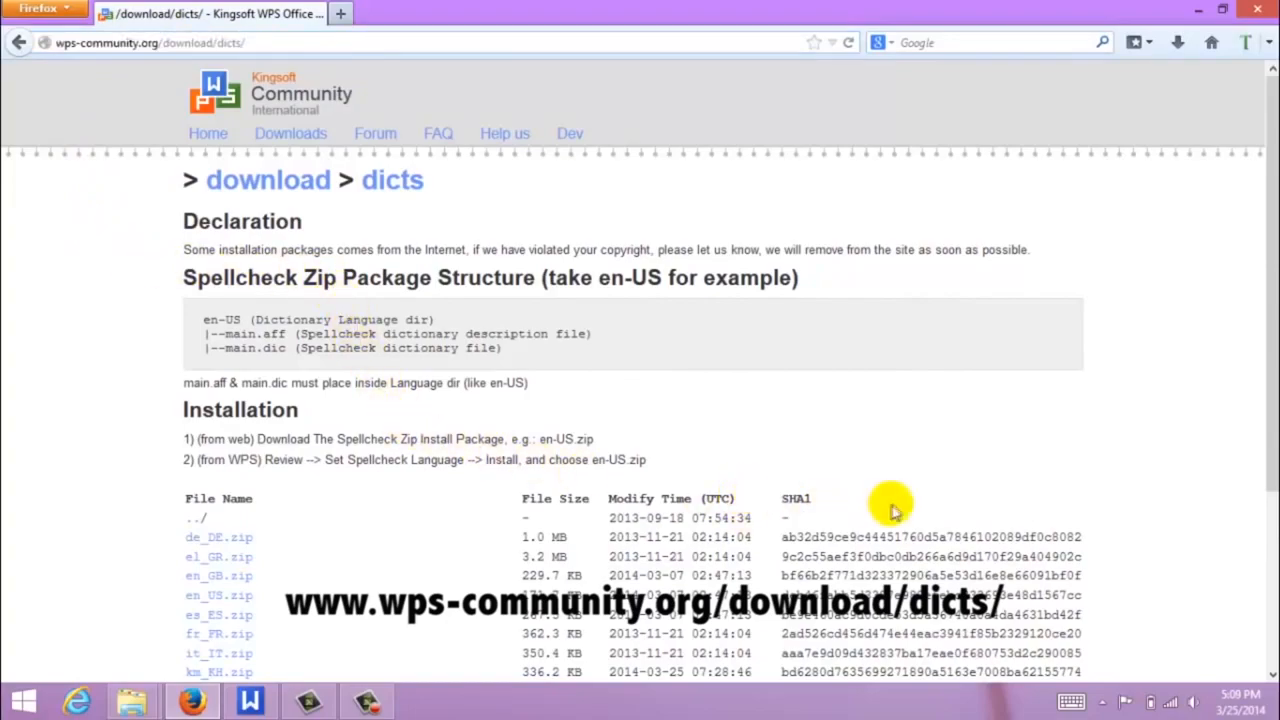
# Download de_DE.zip from Firefox, save it, and open the finished download.
pyautogui.scroll(-3)
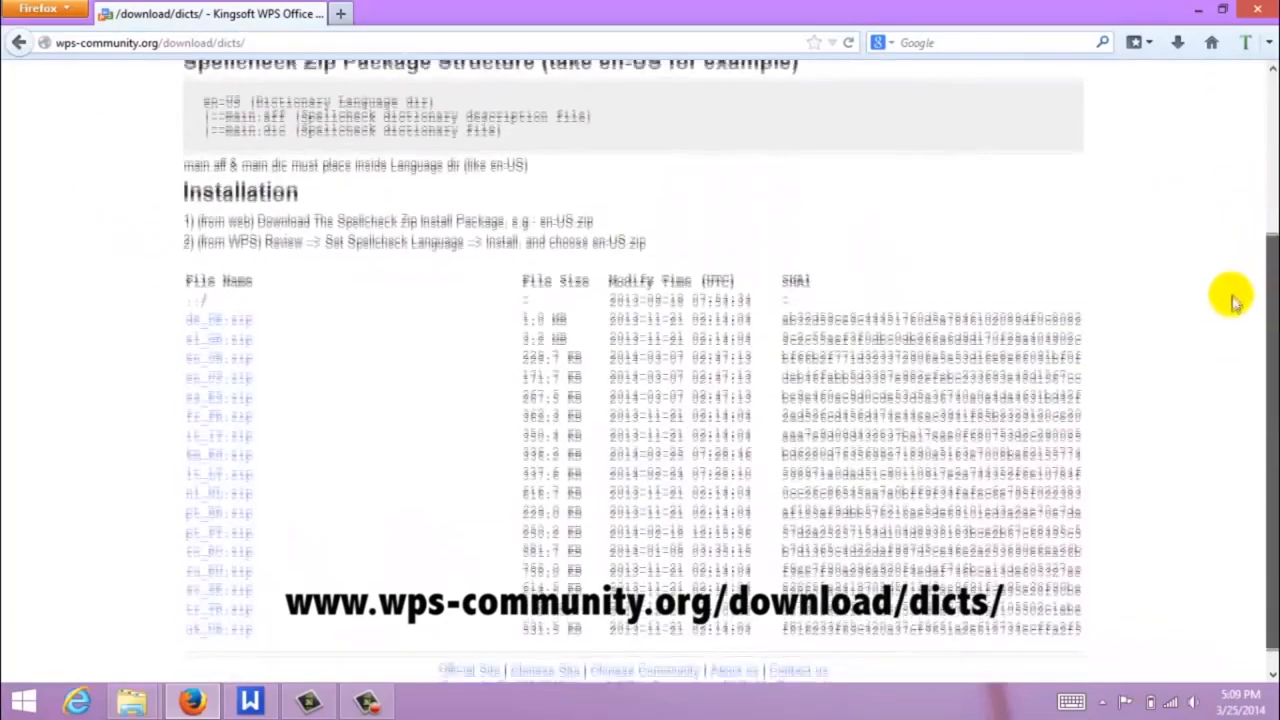
pyautogui.scroll(3)
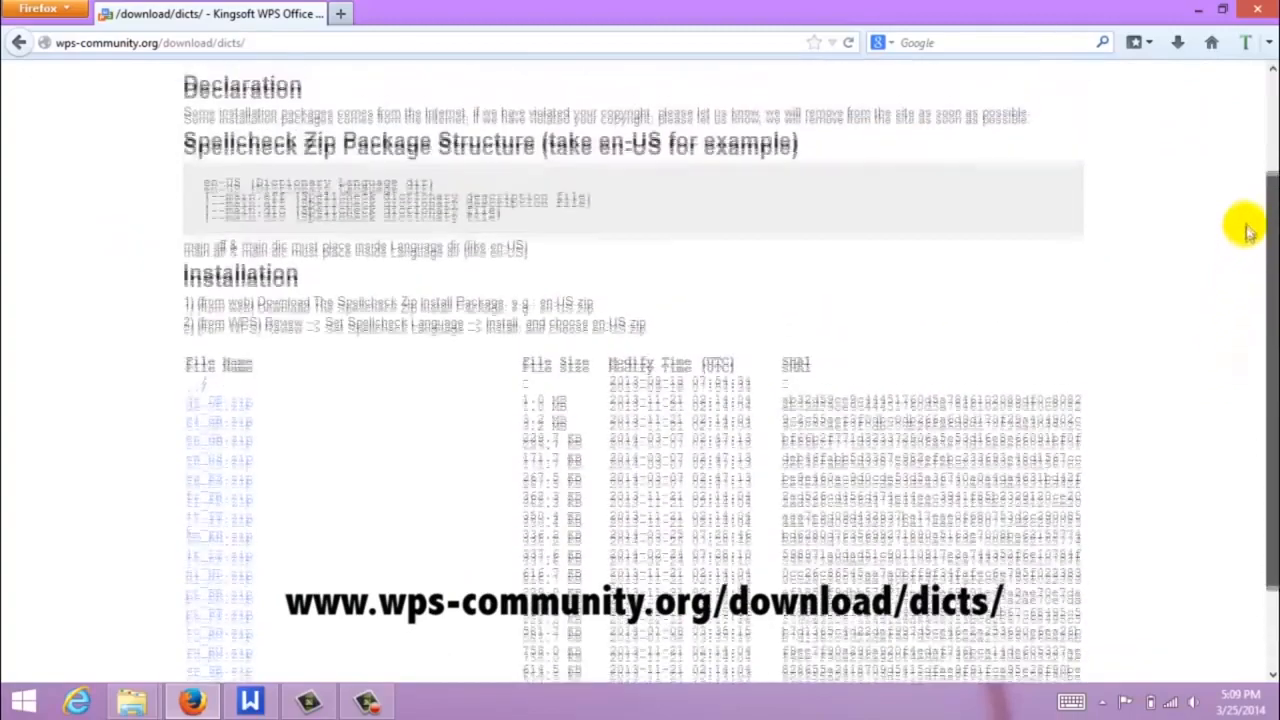
pyautogui.scroll(3)
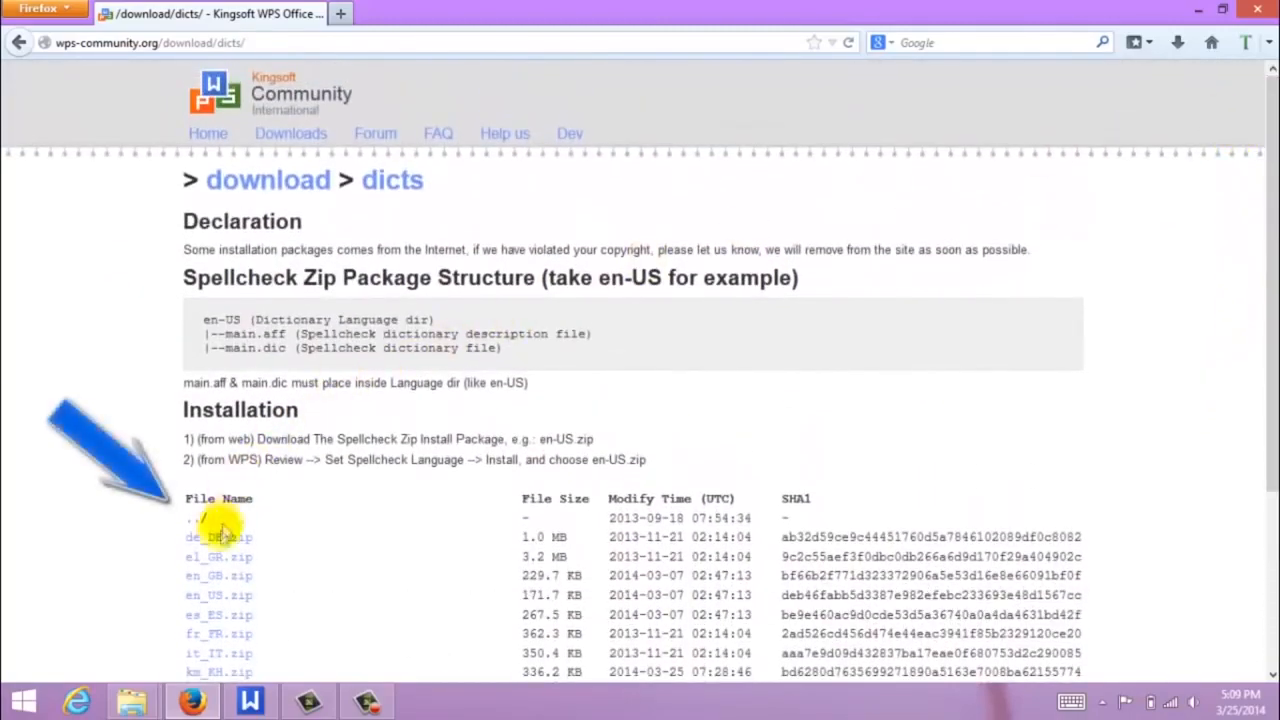
pyautogui.click(218, 537)
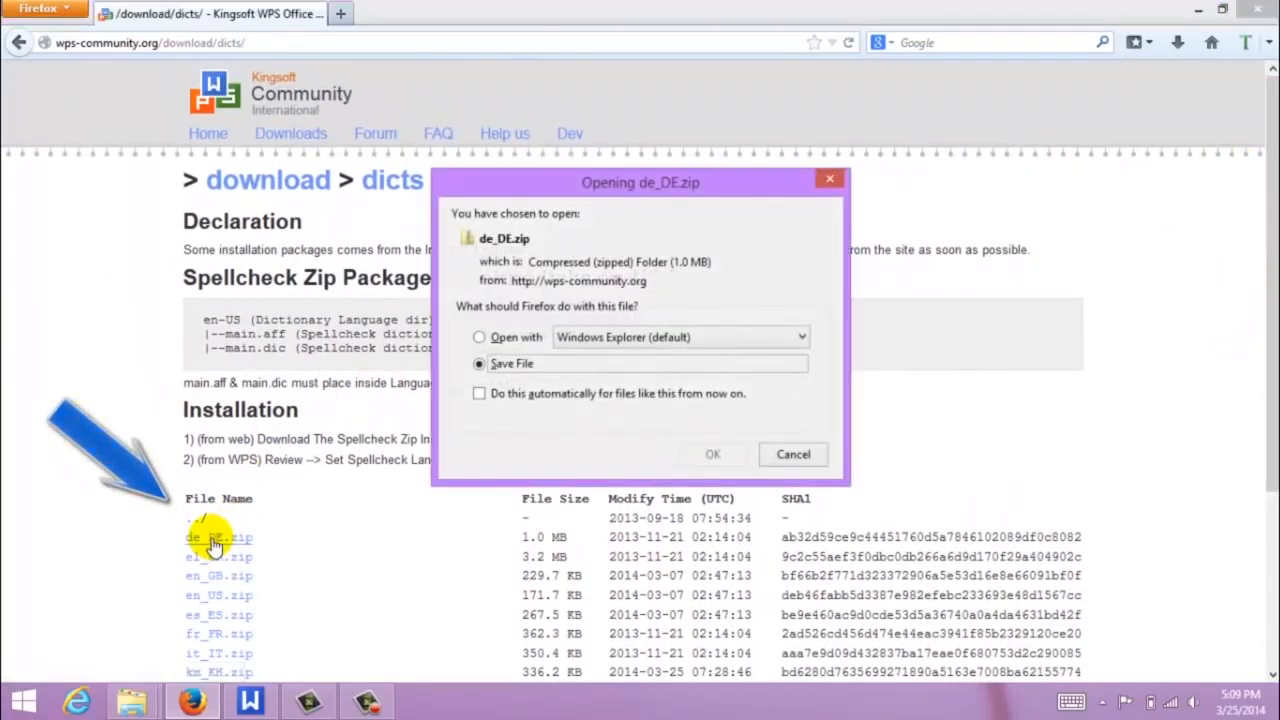
pyautogui.click(712, 454)
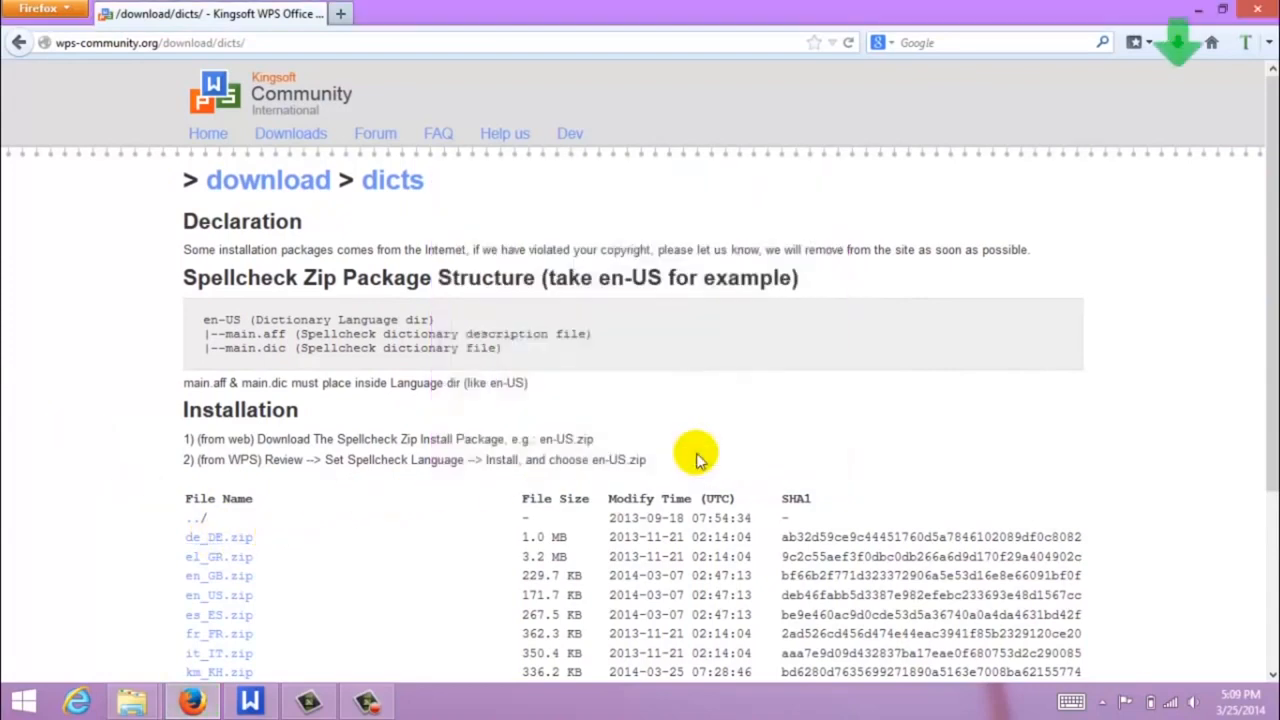
pyautogui.click(1177, 42)
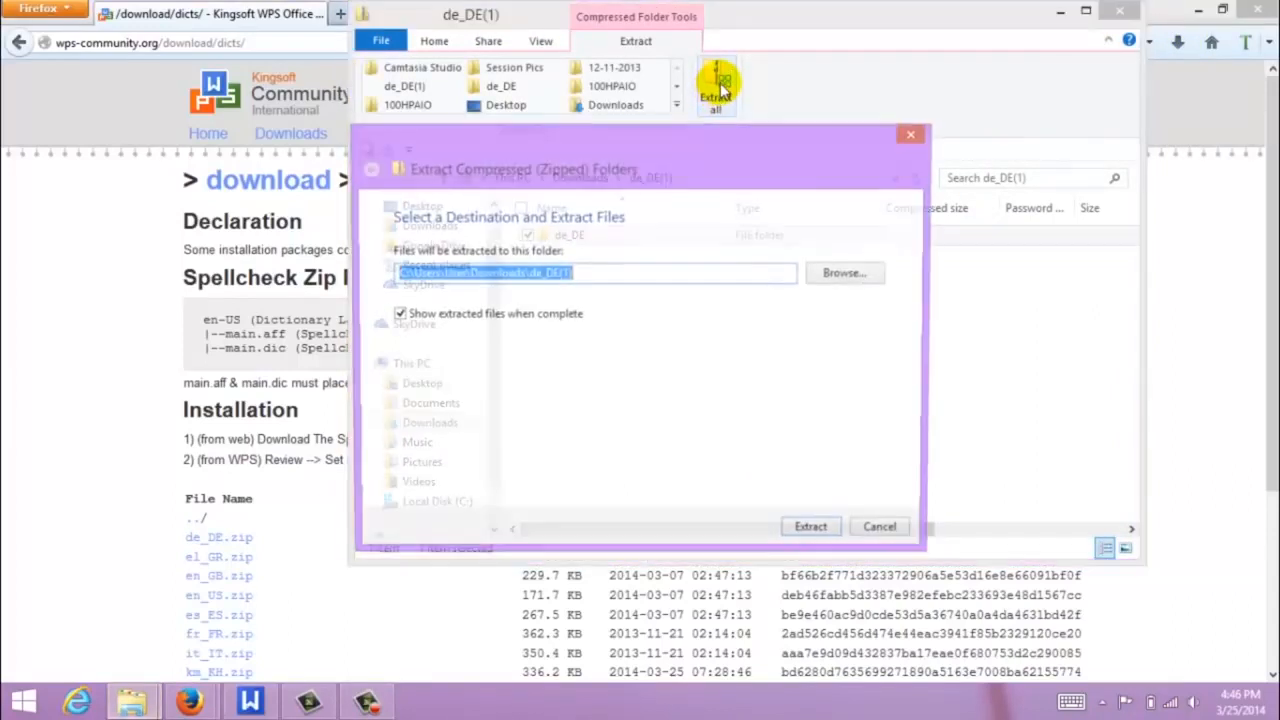
# Extract de_DE.zip into Downloads and copy the extracted de_DE folder.
pyautogui.click(810, 526)
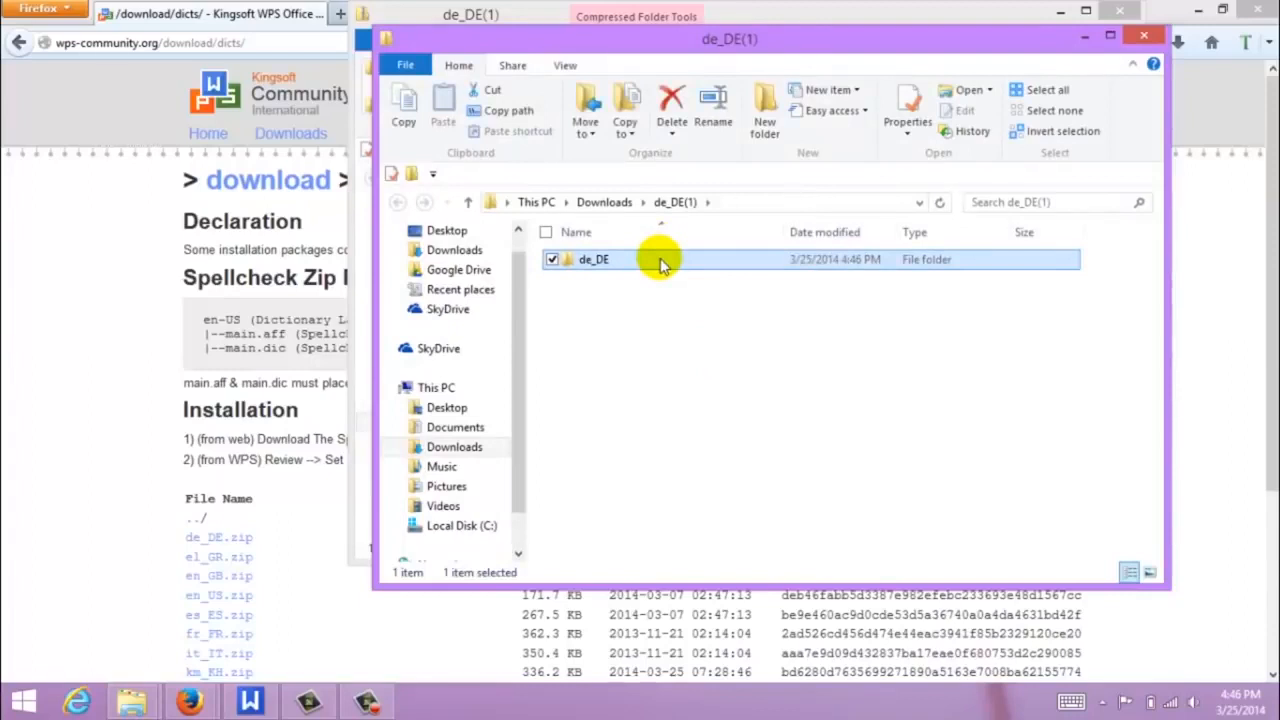
pyautogui.press('ctrl+c')
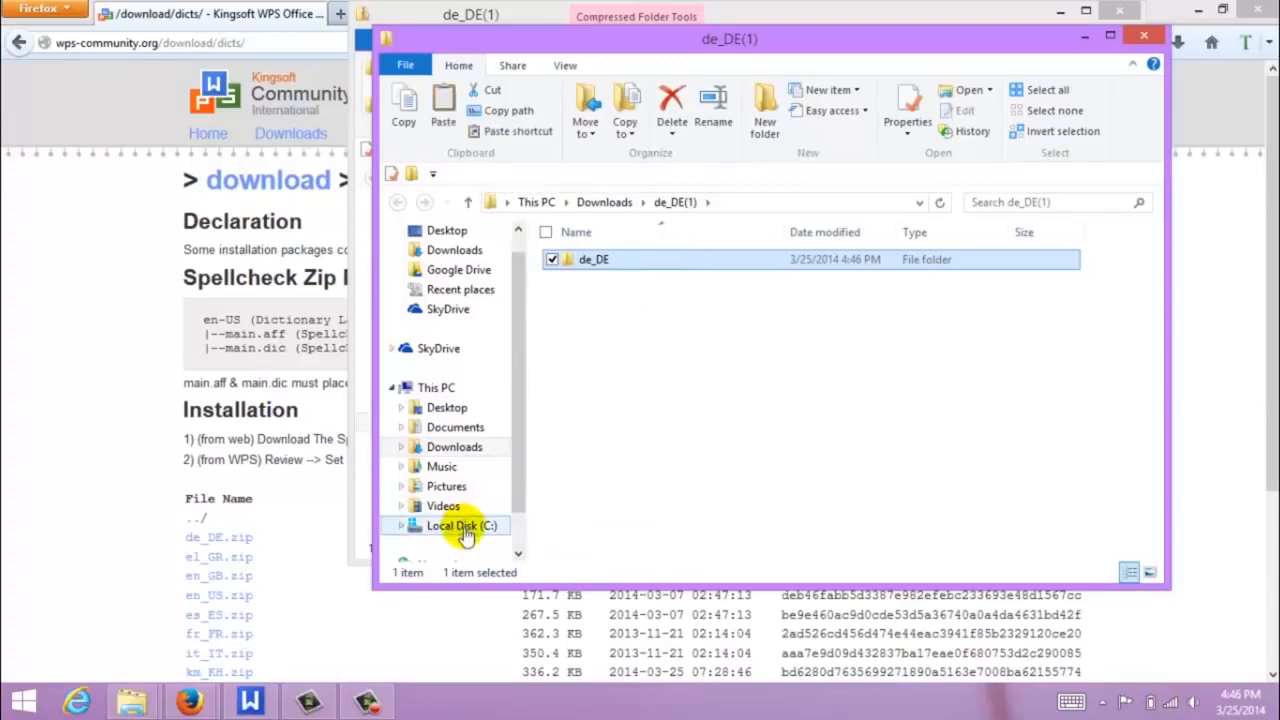
# Browse to C:\Program Files (x86)\Kingsoft\Kingsoft Office\office6 and select the dicts folder.
pyautogui.click(461, 525)
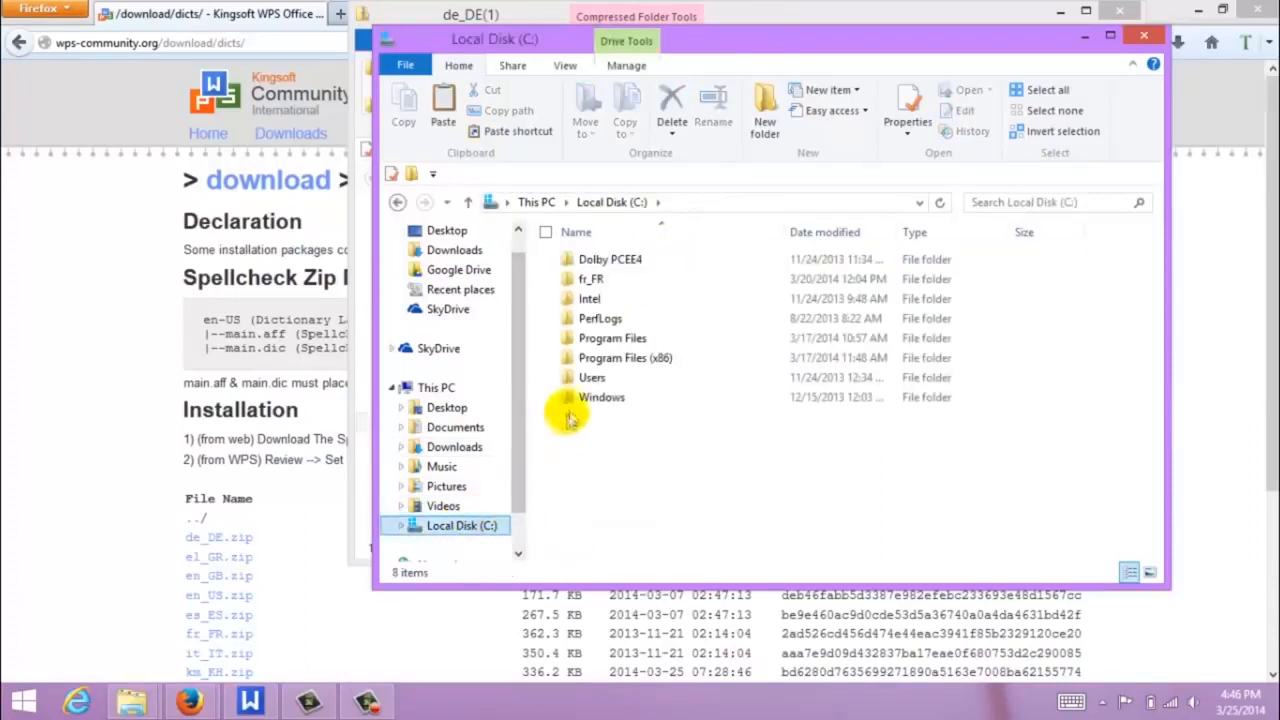
pyautogui.click(625, 357)
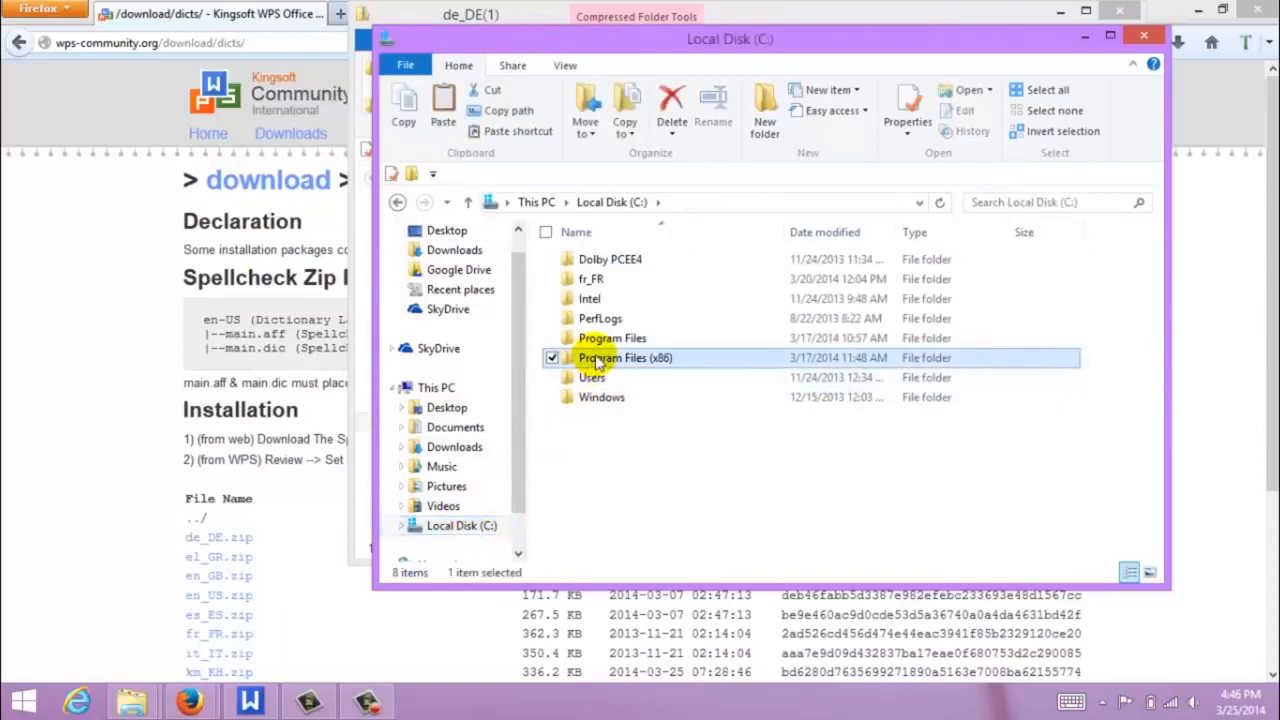
pyautogui.doubleClick(625, 357)
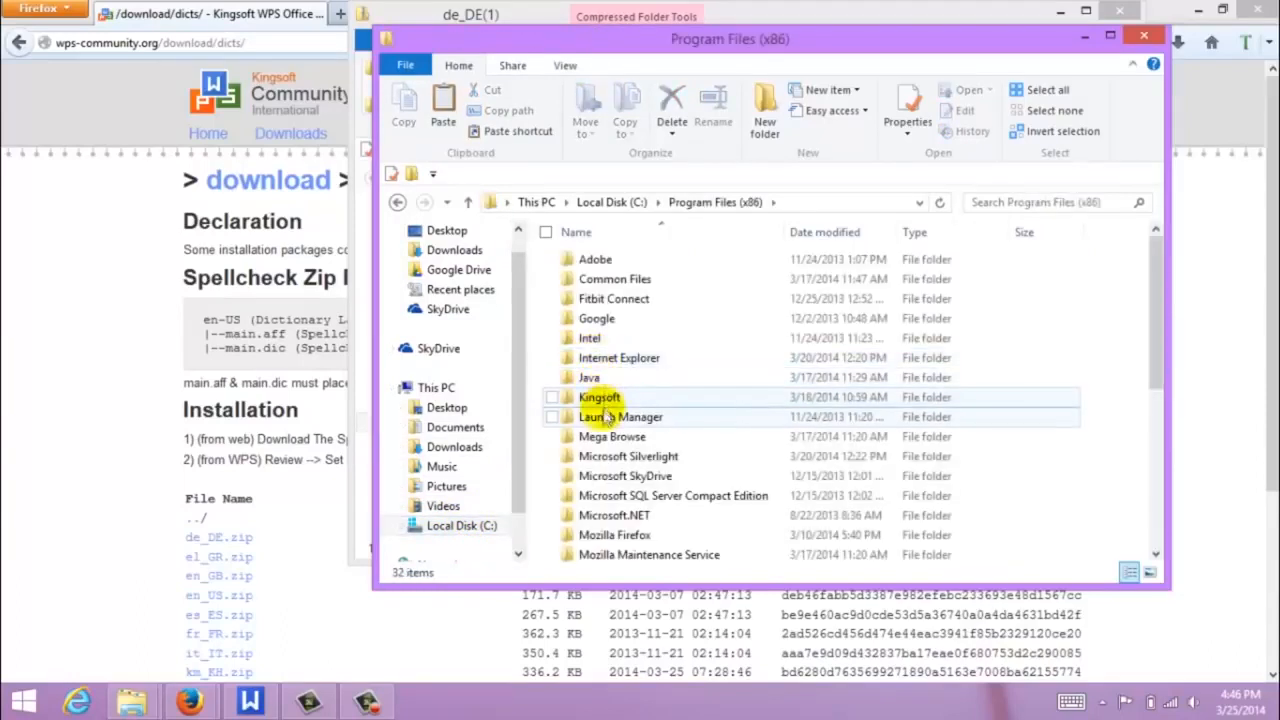
pyautogui.doubleClick(599, 397)
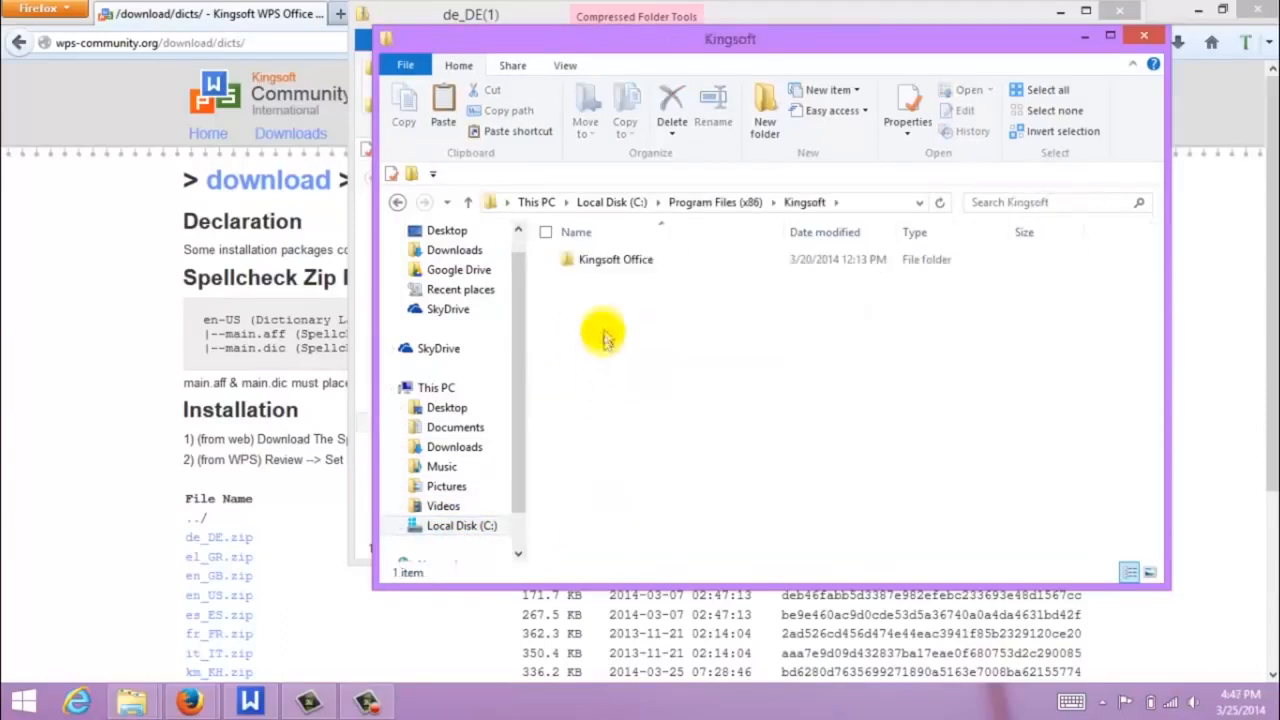
pyautogui.click(615, 259)
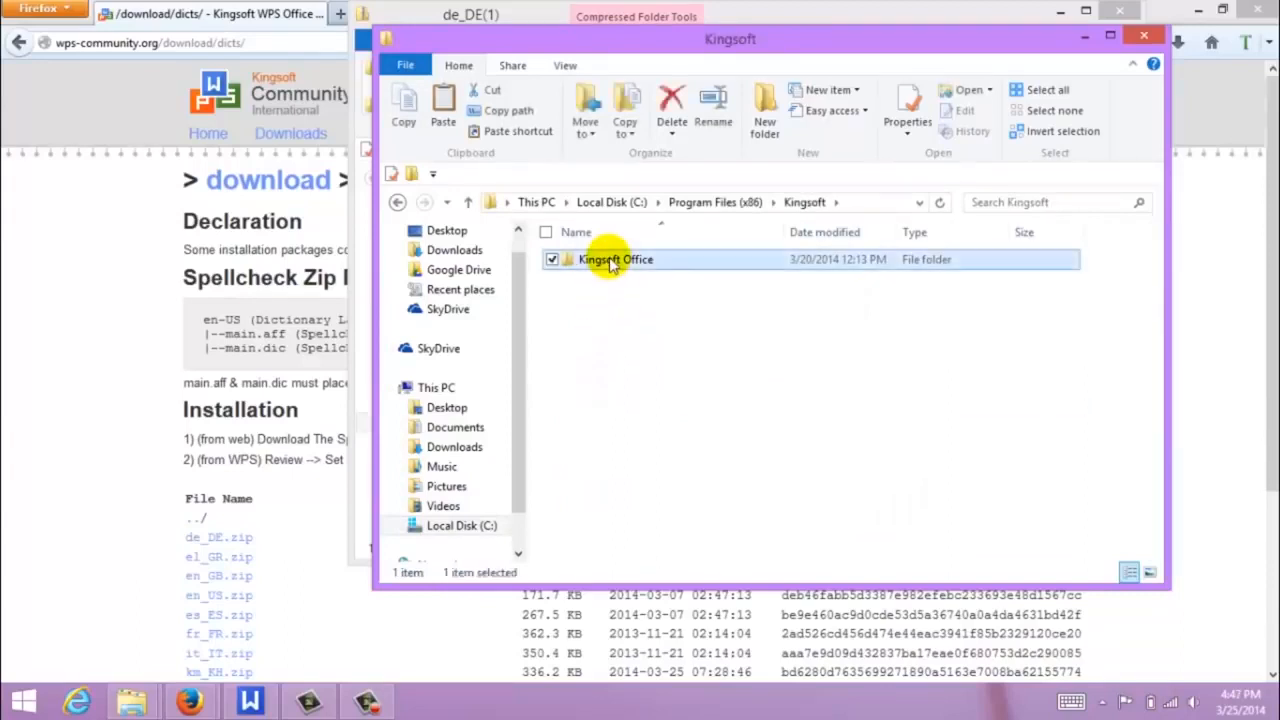
pyautogui.doubleClick(615, 259)
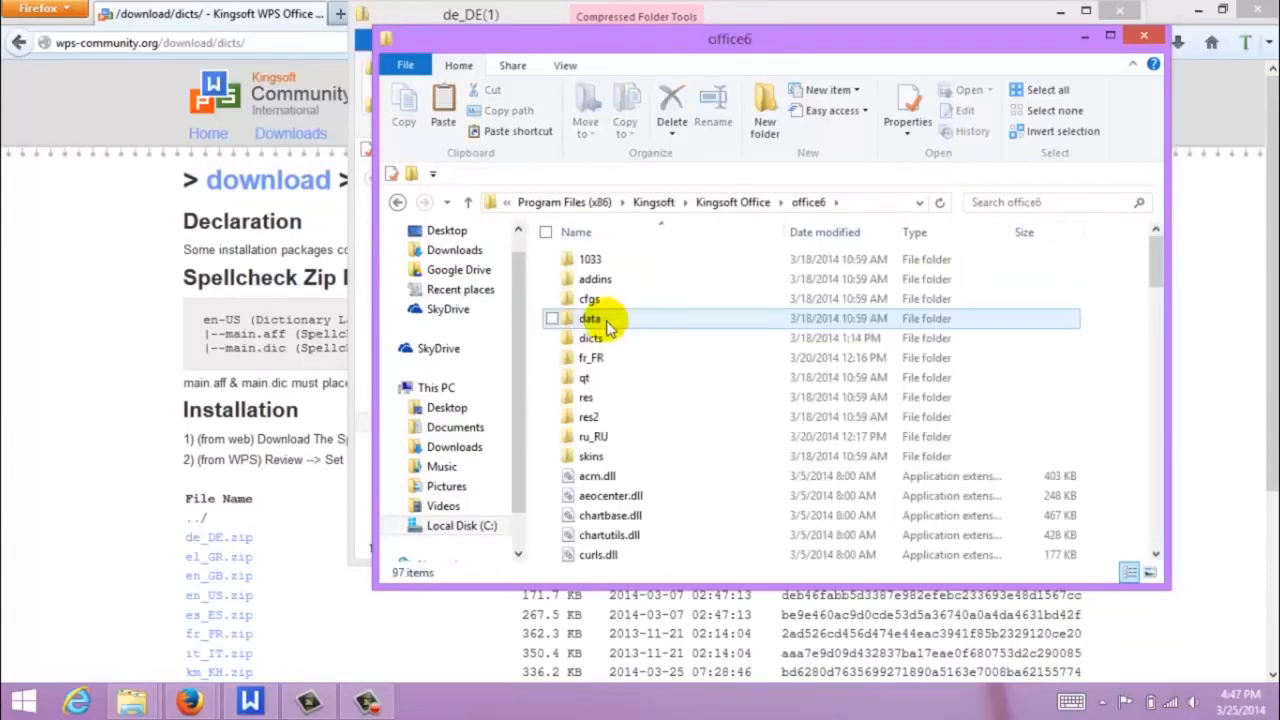
pyautogui.click(591, 338)
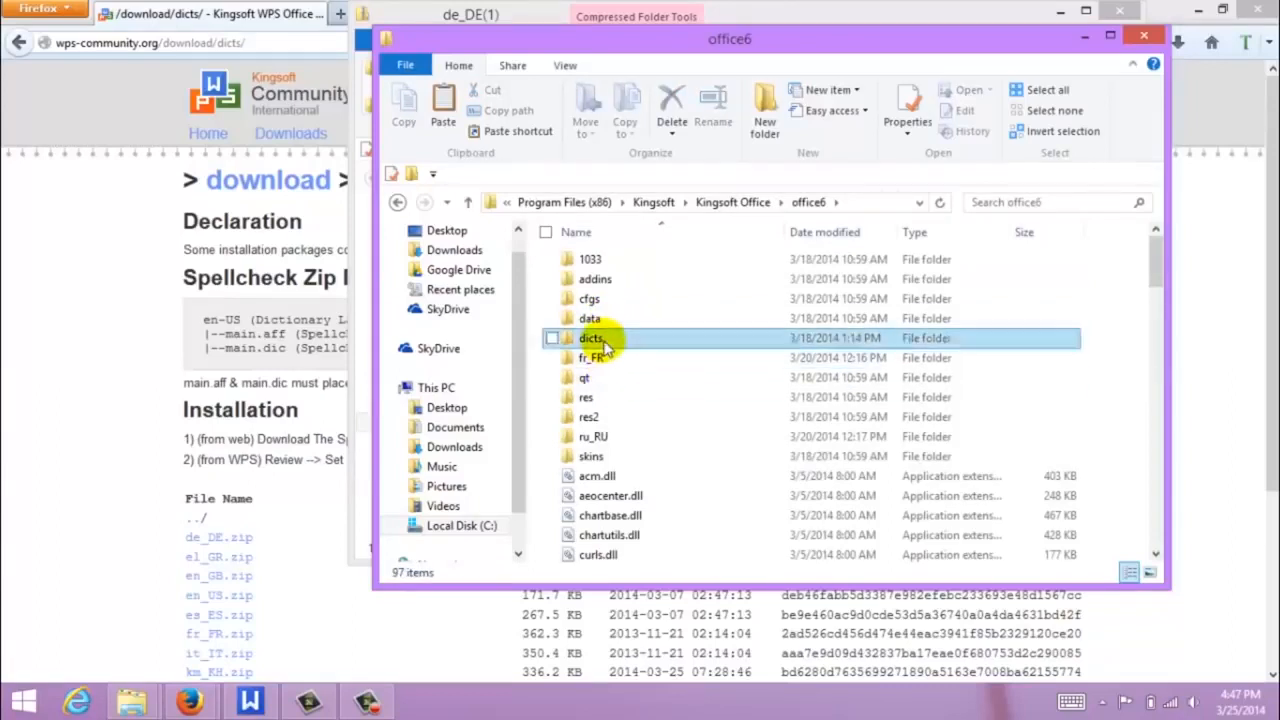
pyautogui.click(552, 338)
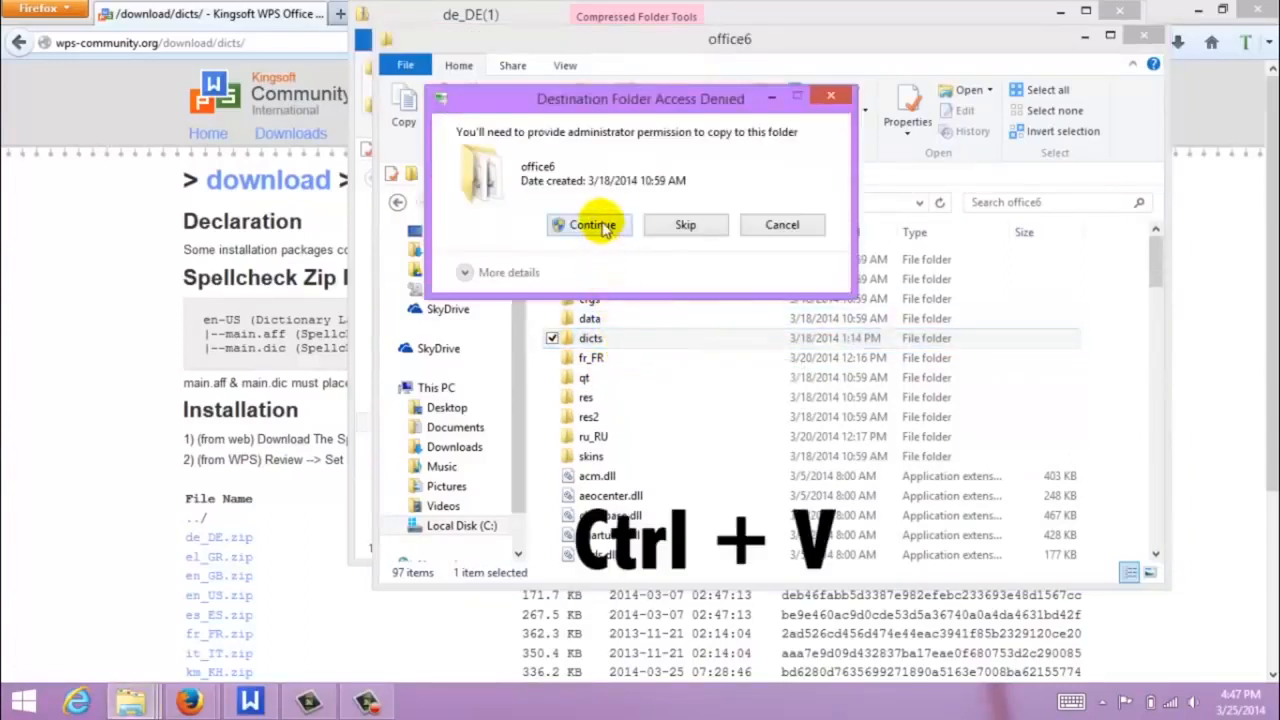
# Paste de_DE into office6 with administrator permission, then open Writer's Set Language settings.
pyautogui.click(591, 224)
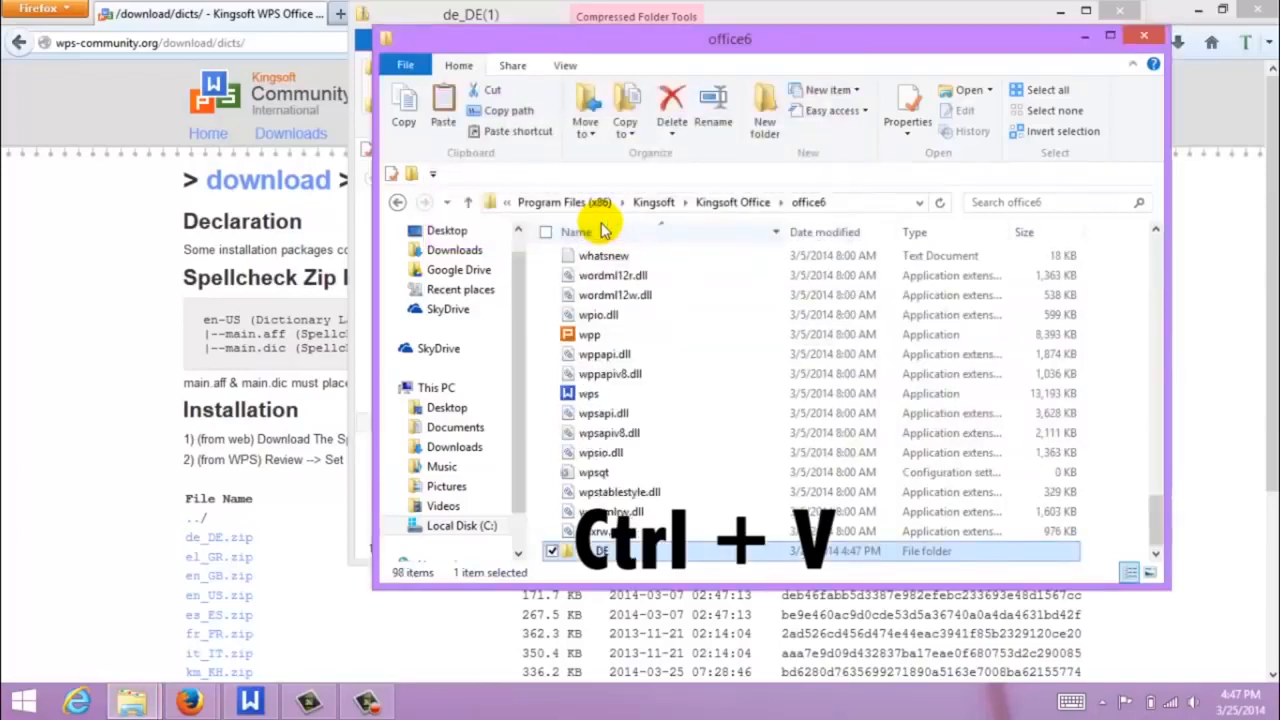
pyautogui.press('ctrl+v')
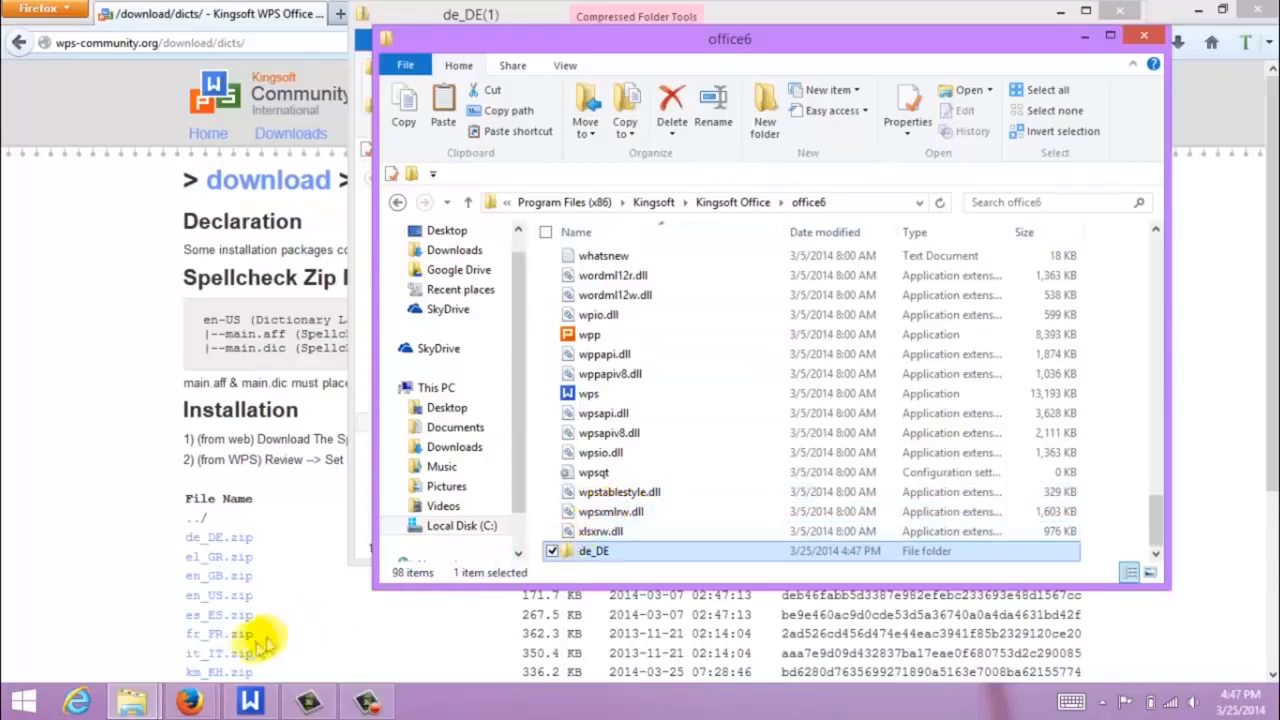
pyautogui.click(249, 700)
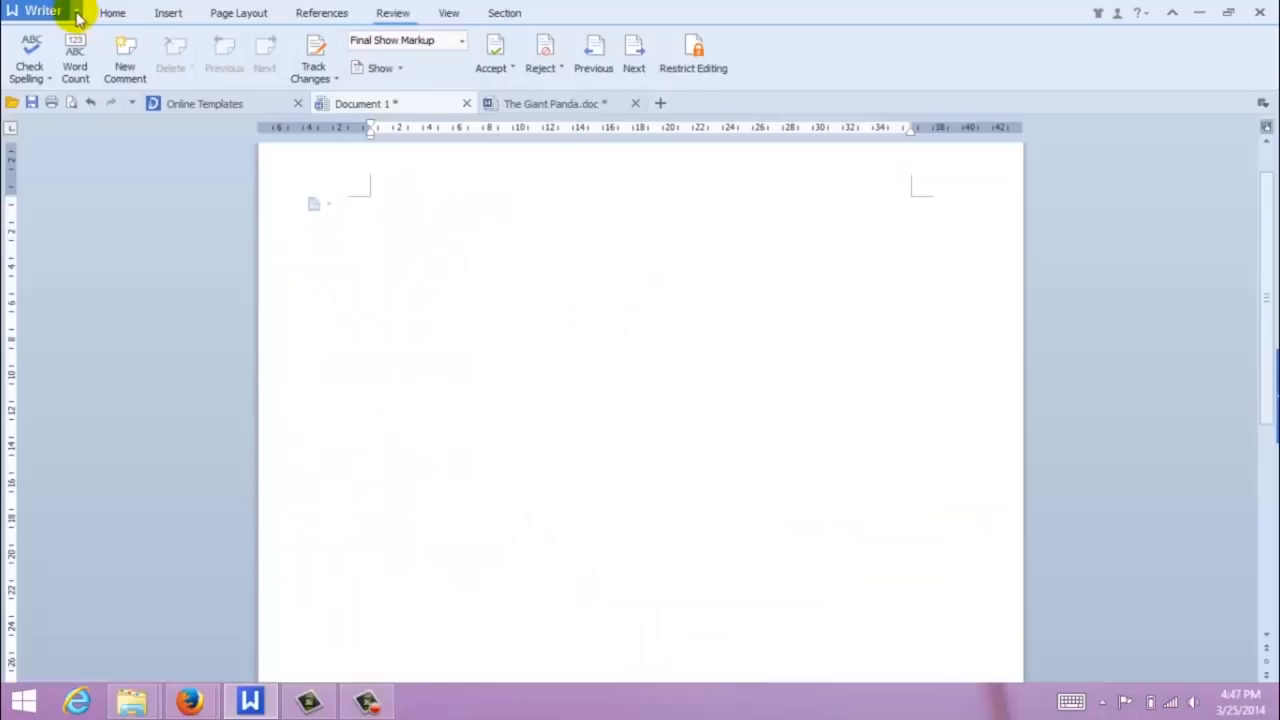
pyautogui.click(42, 11)
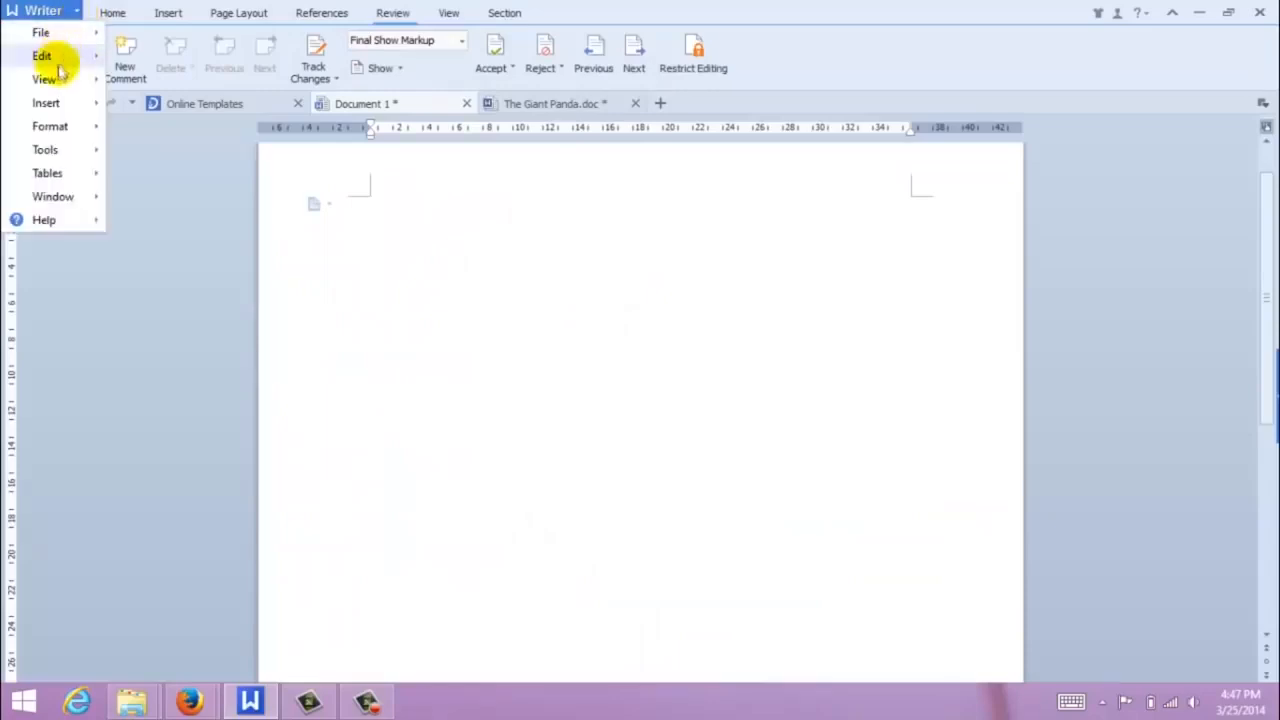
pyautogui.click(45, 149)
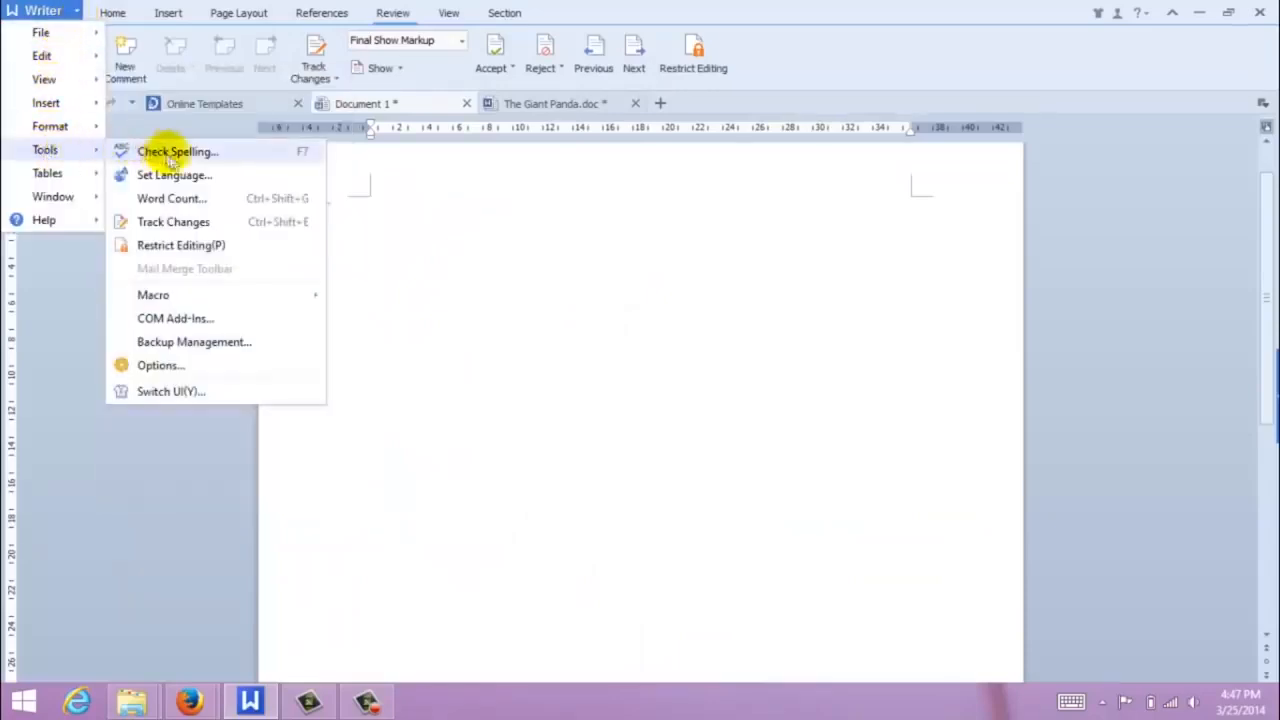
pyautogui.click(173, 175)
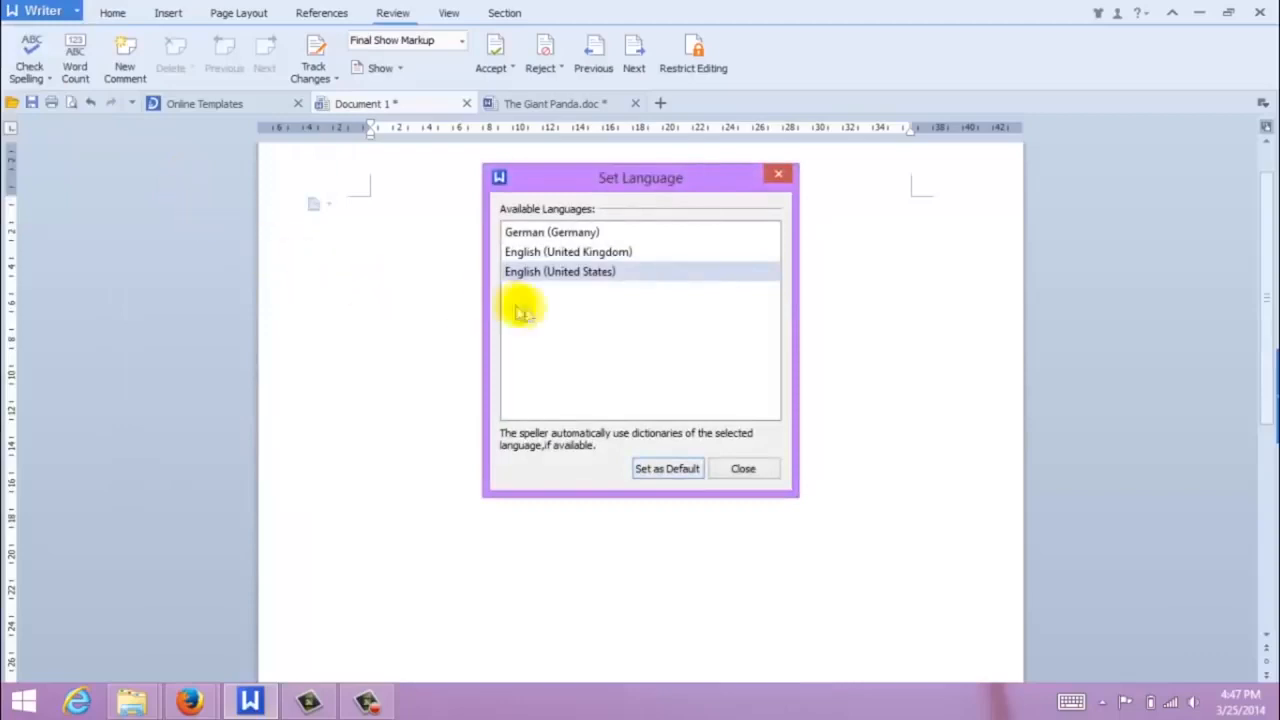
pyautogui.moveTo(560, 347)
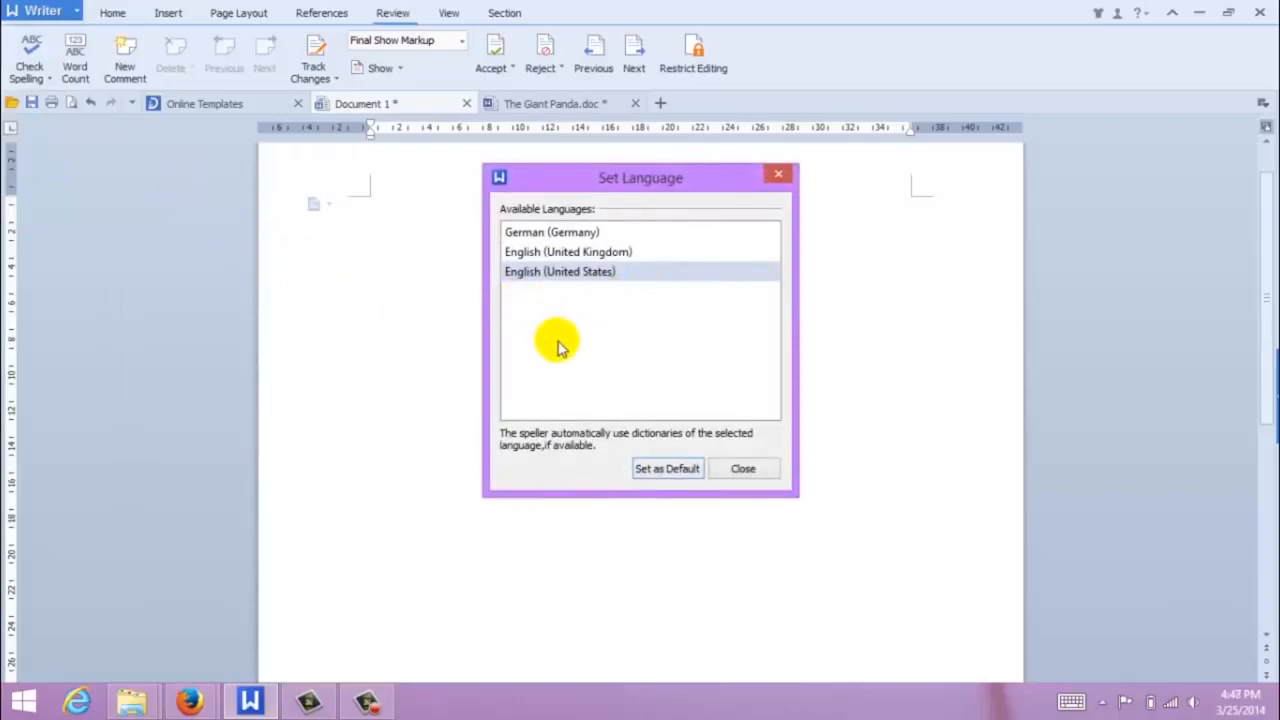
pyautogui.moveTo(565, 320)
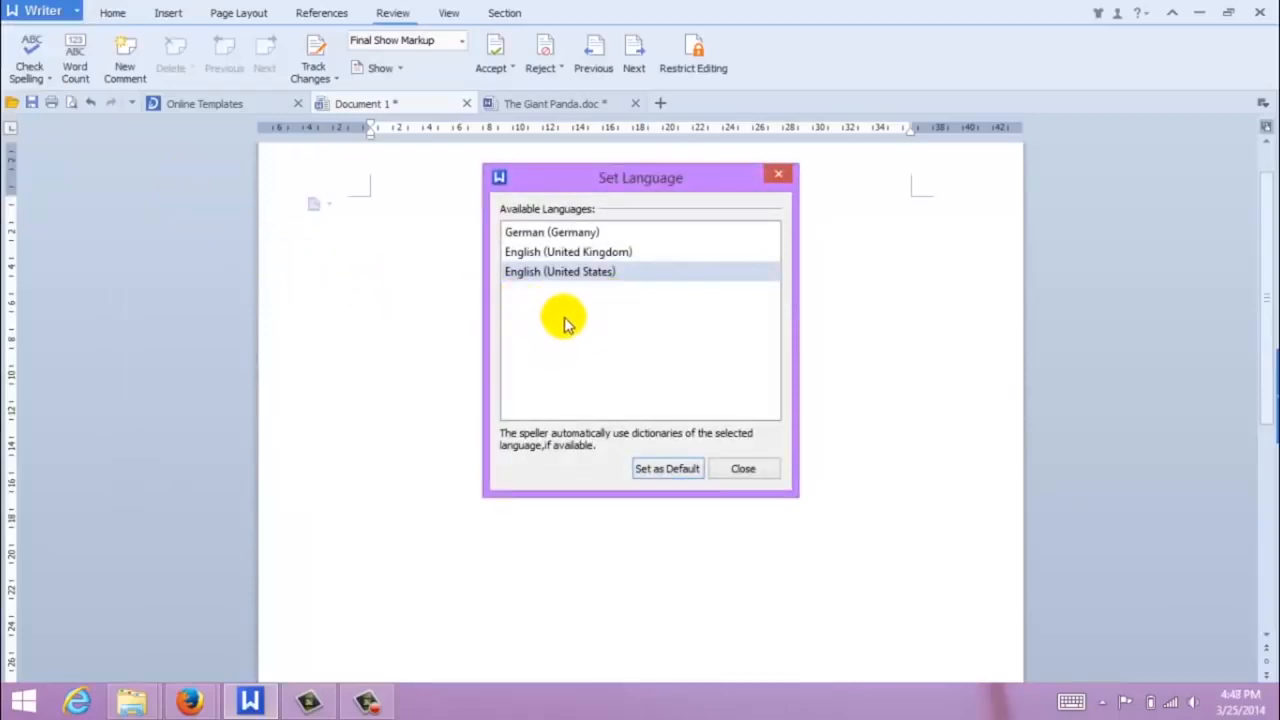
# Select German (Germany) in the Set Language dialog's language list.
pyautogui.click(551, 231)
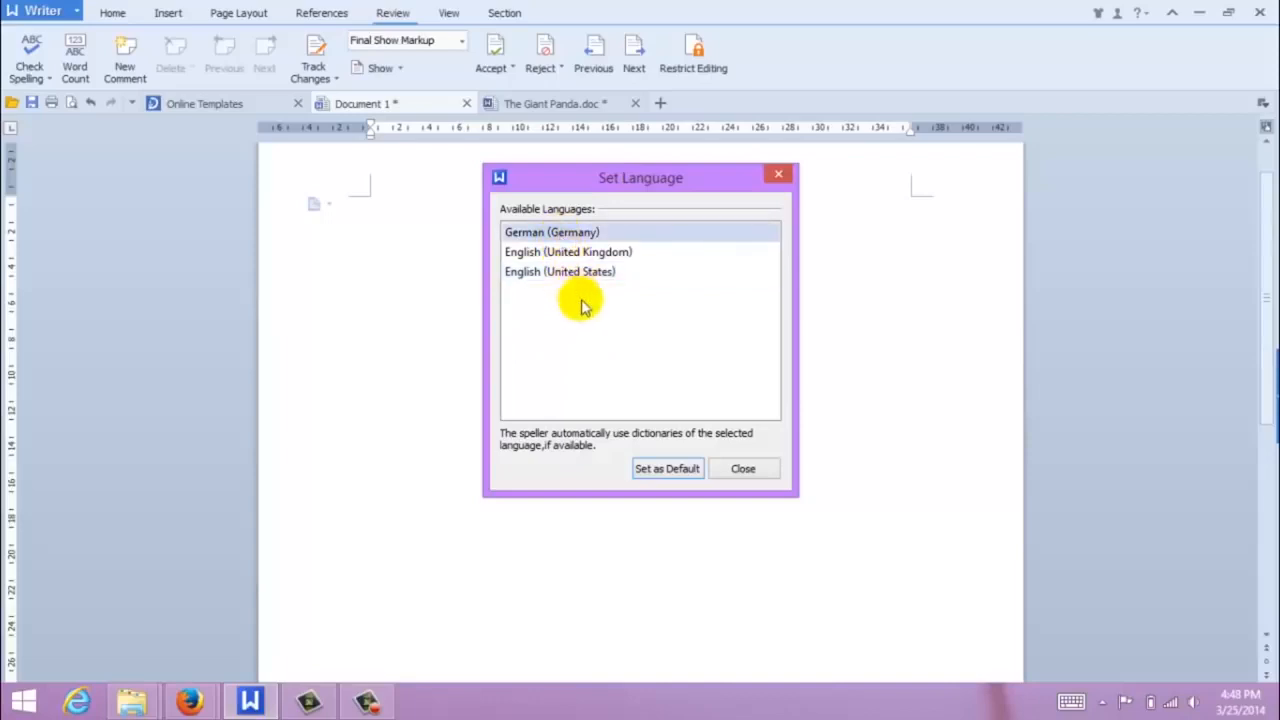
pyautogui.moveTo(667, 468)
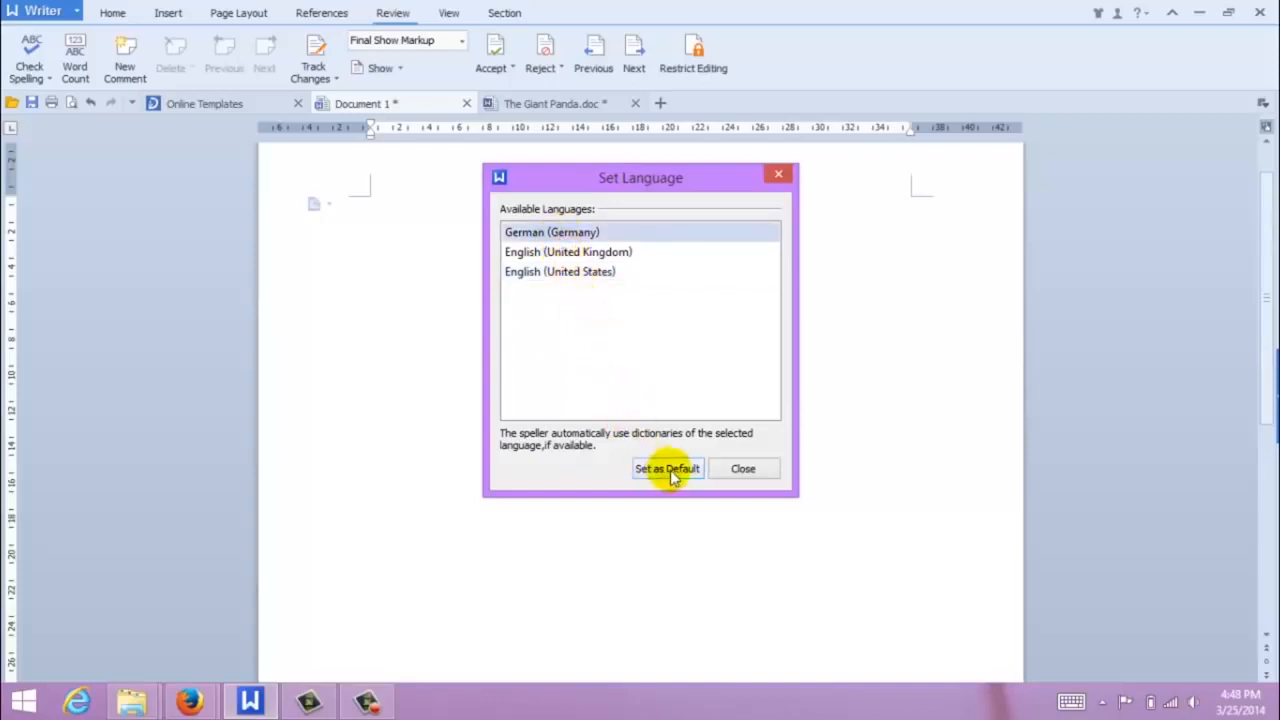